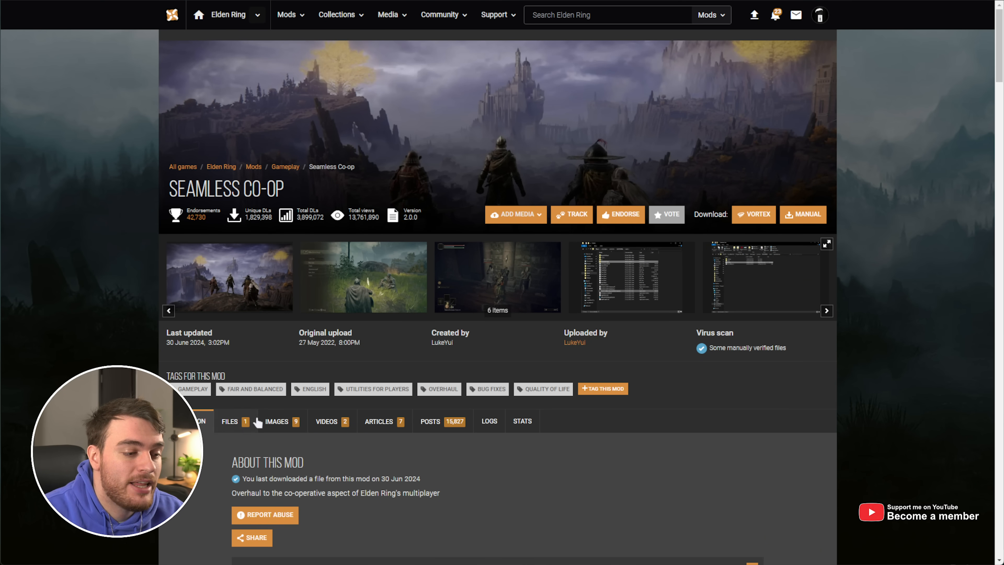
# Show the Files list on the Seamless Co-op Nexus Mods page.
pyautogui.click(229, 421)
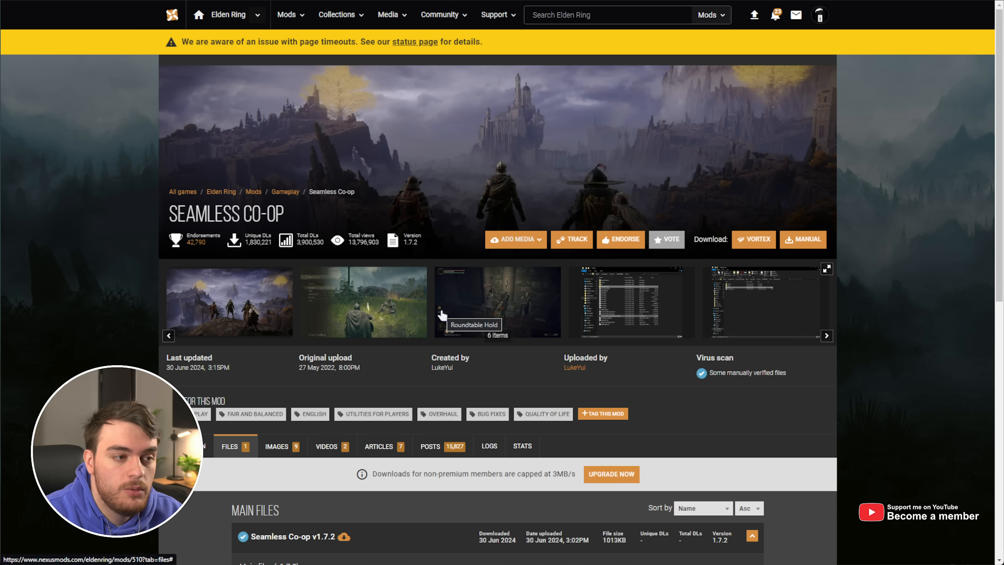
pyautogui.scroll(-3)
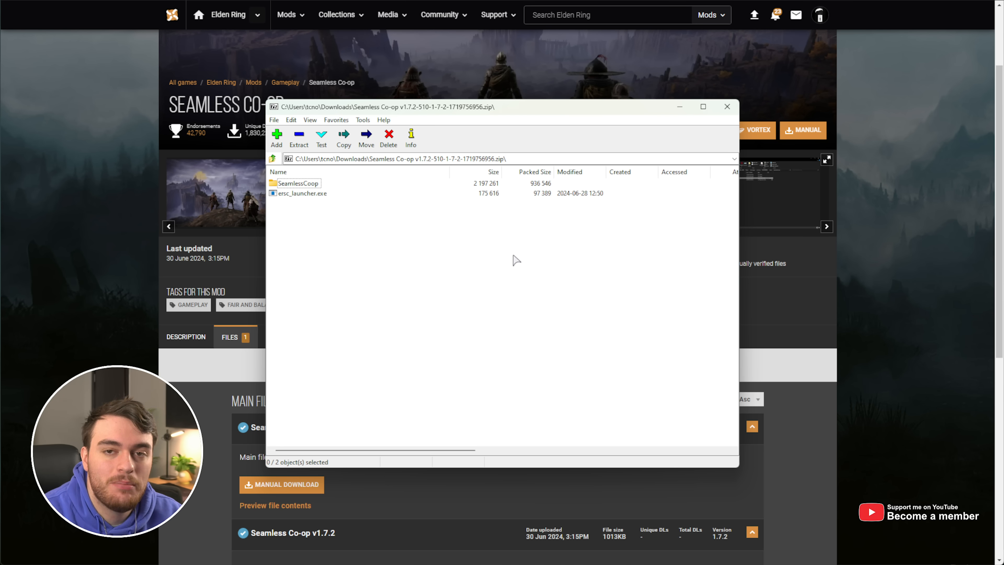
pyautogui.moveTo(963, 6)
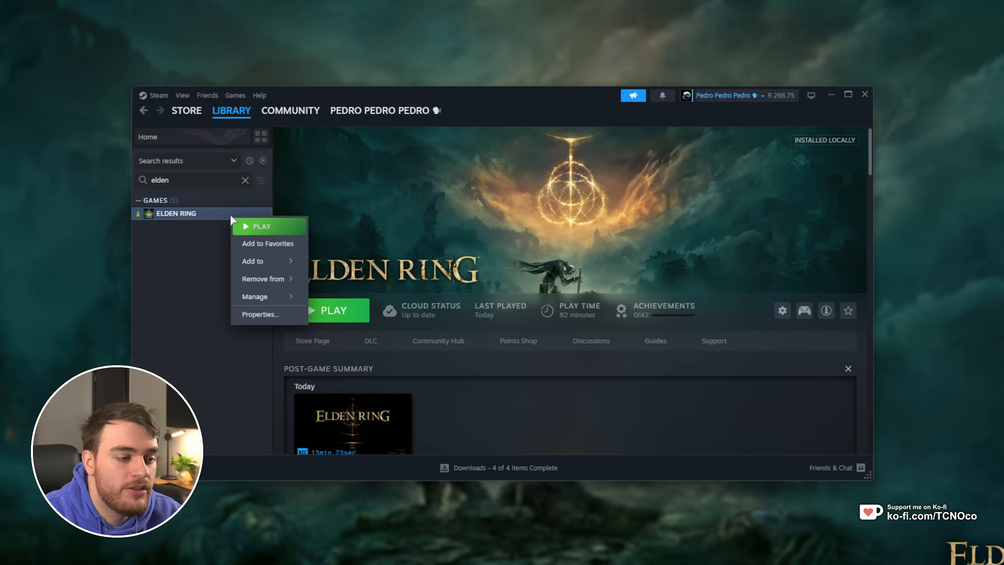
# Browse Elden Ring's local files from Steam via Manage.
pyautogui.click(254, 296)
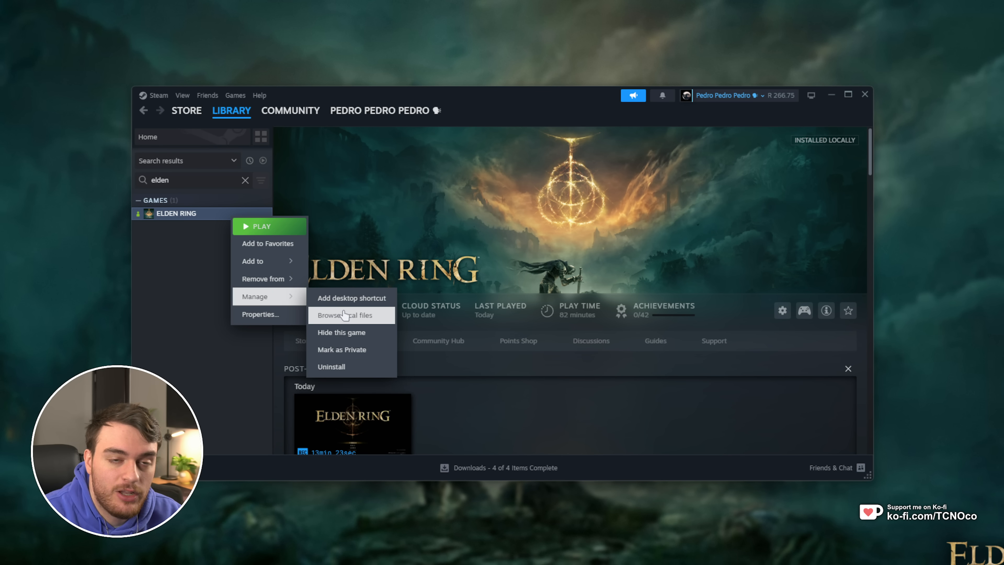
pyautogui.click(342, 314)
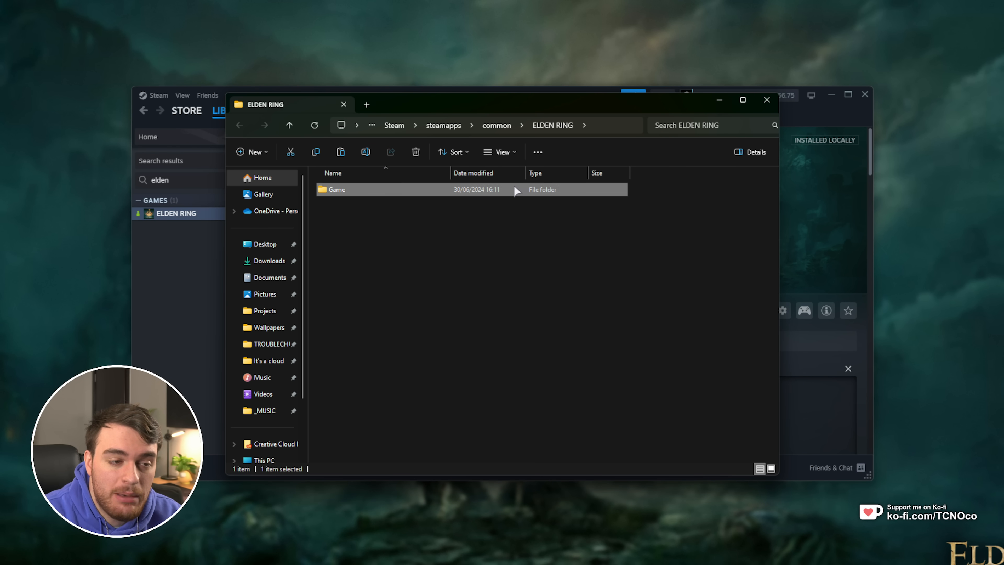
# Drop the mod files into the Game folder, replacing existing copies with administrator permission.
pyautogui.doubleClick(335, 189)
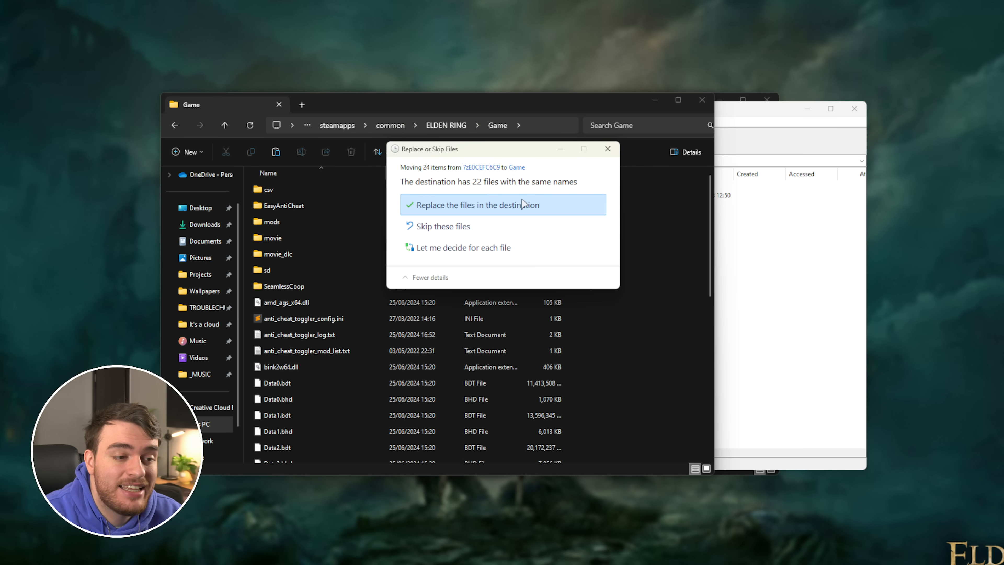
pyautogui.click(503, 205)
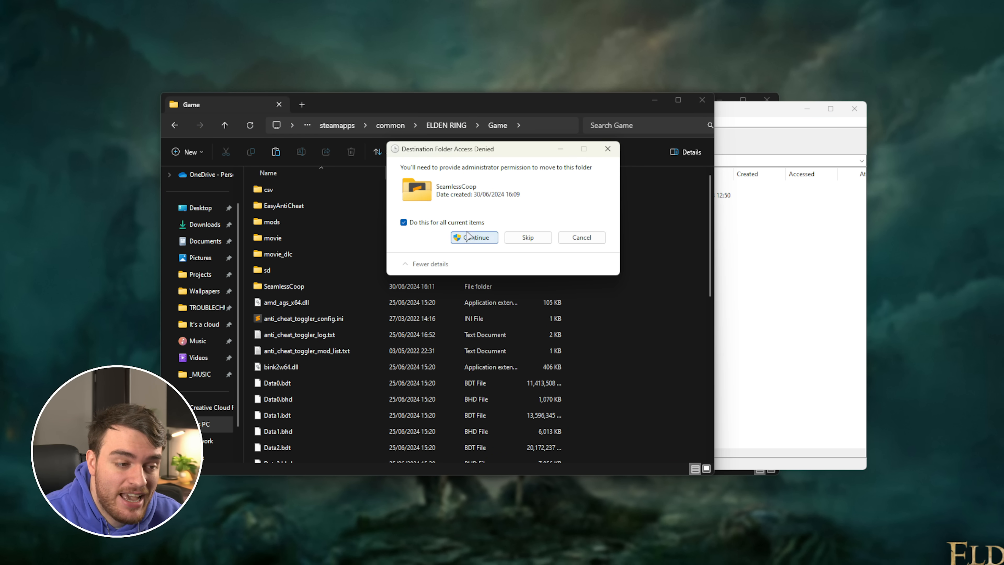
pyautogui.click(474, 236)
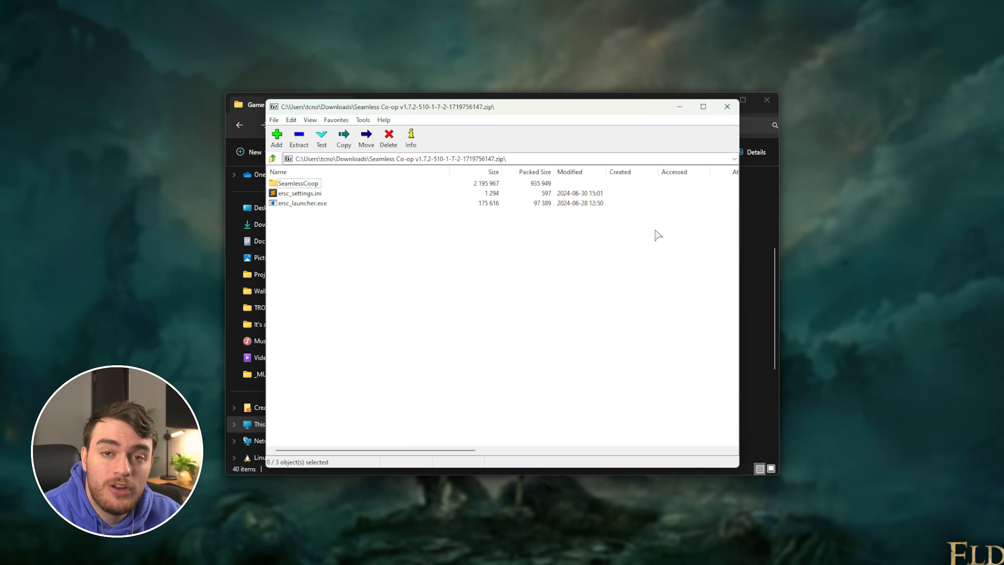
pyautogui.moveTo(339, 259)
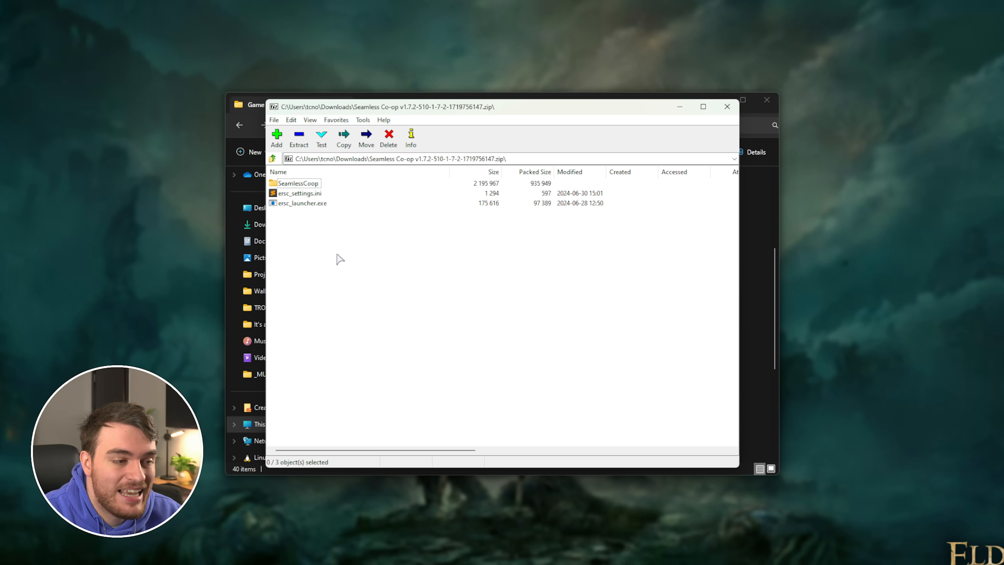
pyautogui.moveTo(357, 241)
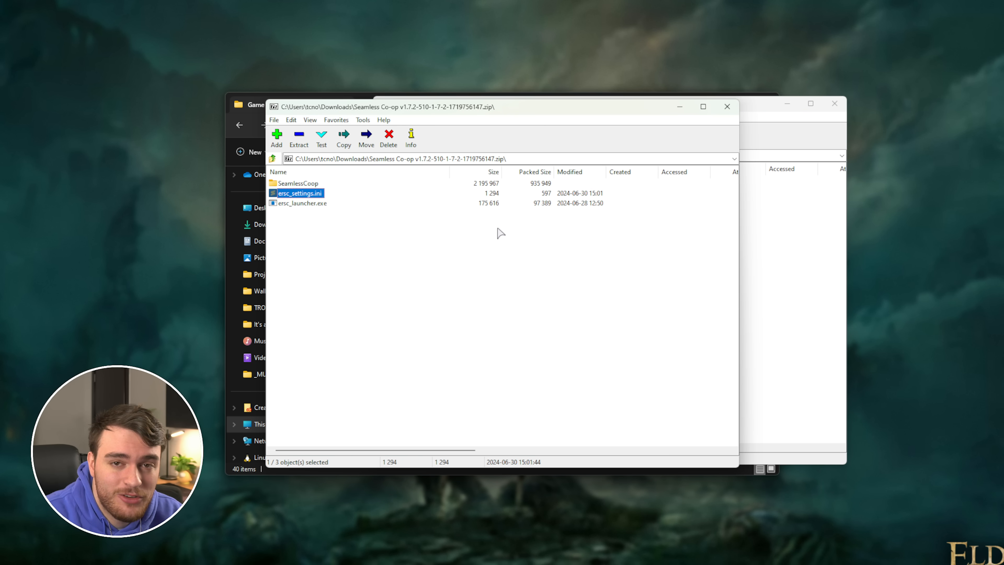
# Select ersc_settings.ini and ersc_launcher.exe in the newer archive.
pyautogui.click(303, 202)
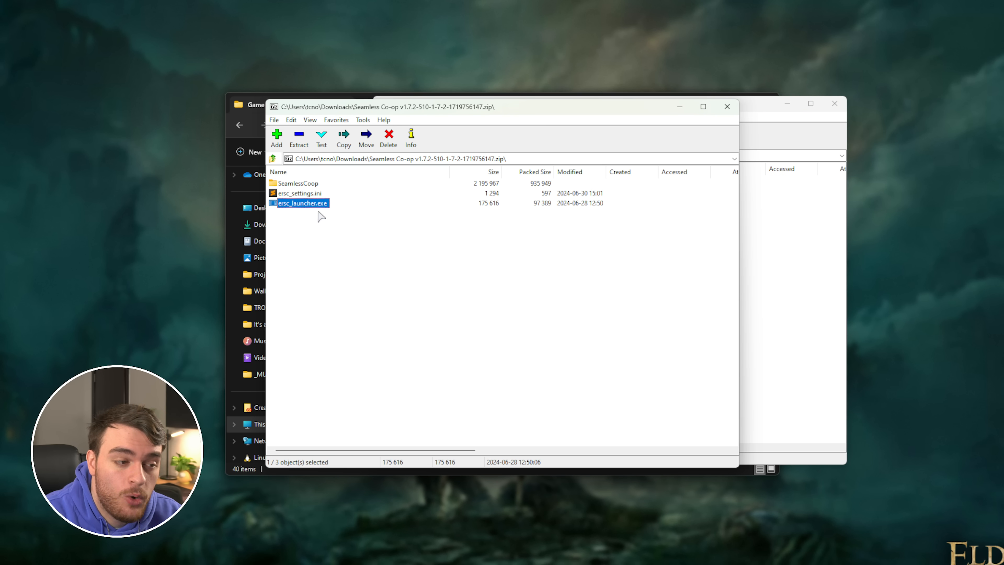
pyautogui.click(297, 183)
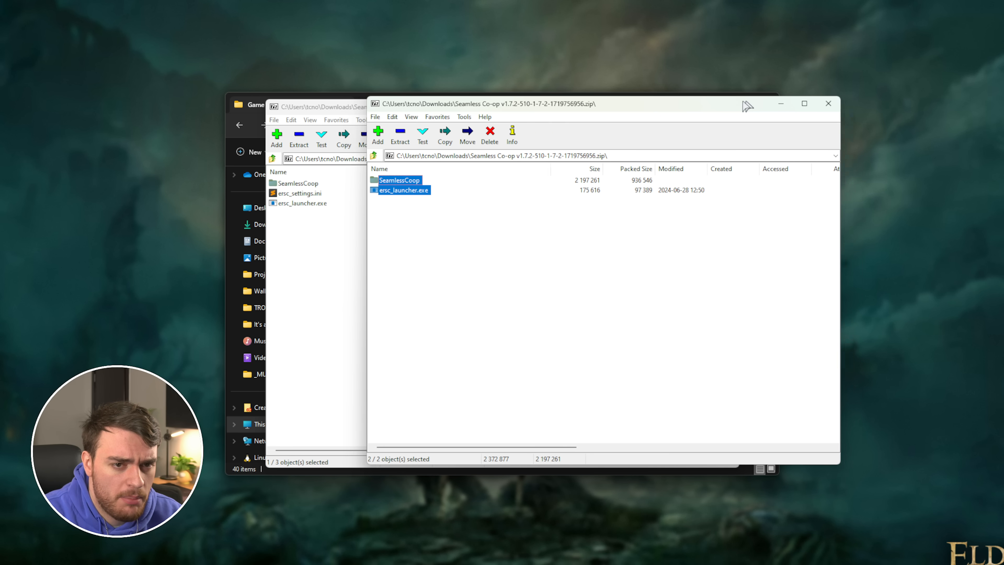
# Open ersc_settings.ini from the installed SeamlessCoop folder.
pyautogui.click(828, 103)
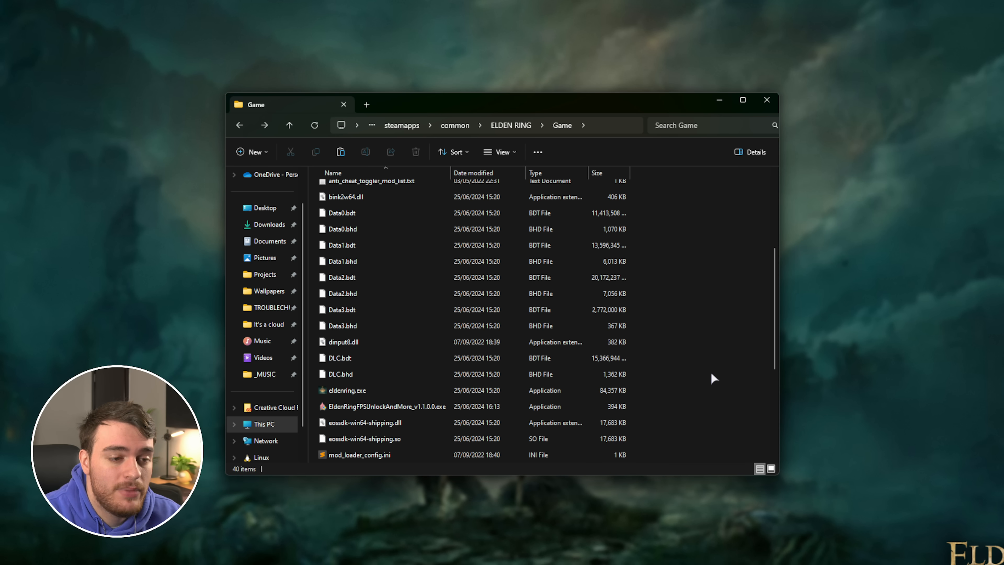
pyautogui.scroll(3)
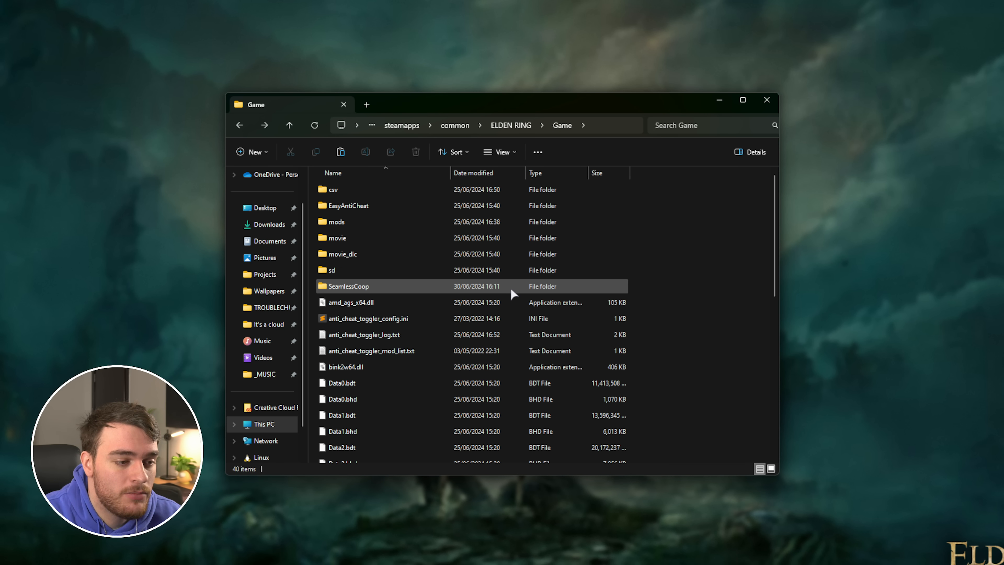
pyautogui.doubleClick(348, 286)
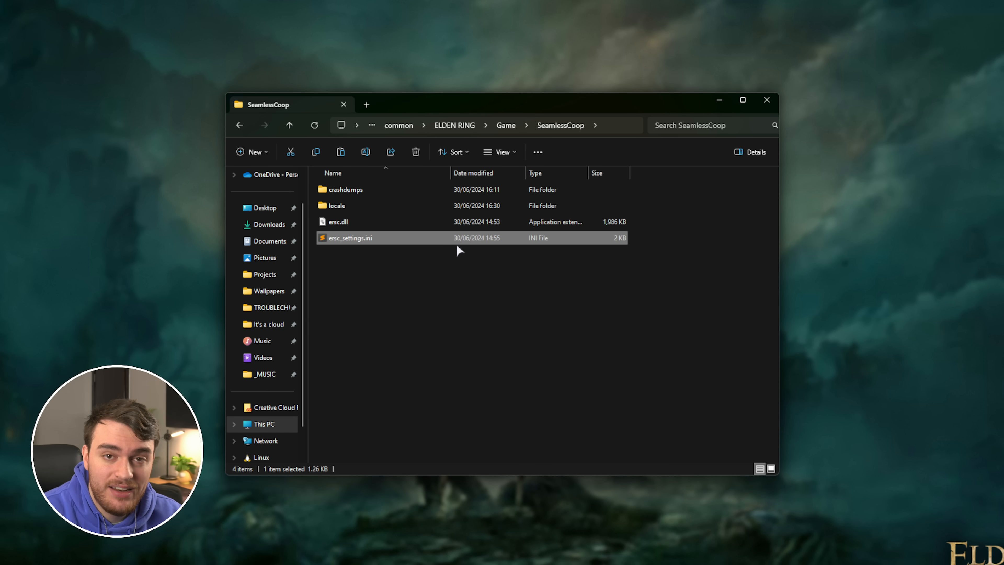
pyautogui.moveTo(453, 248)
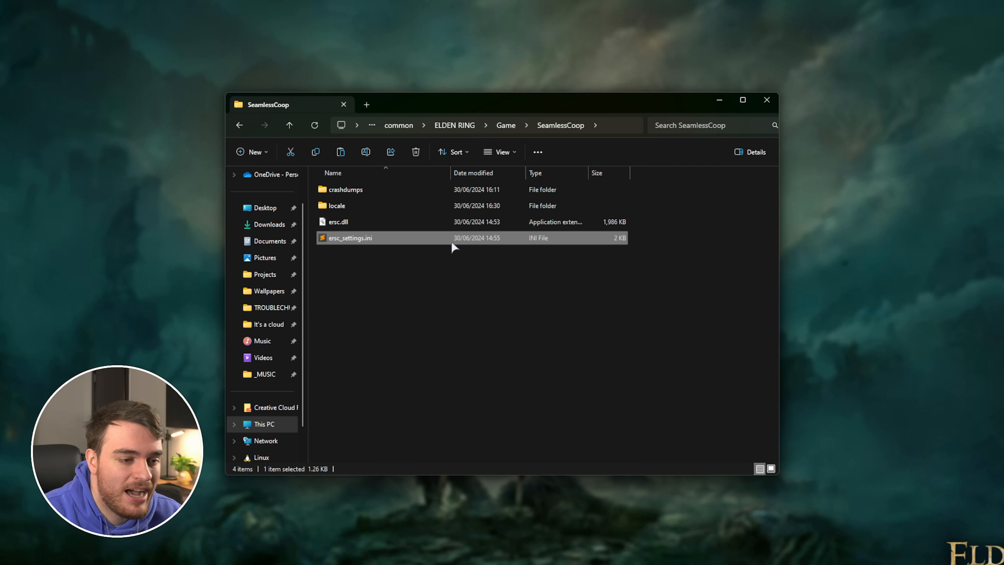
pyautogui.doubleClick(351, 237)
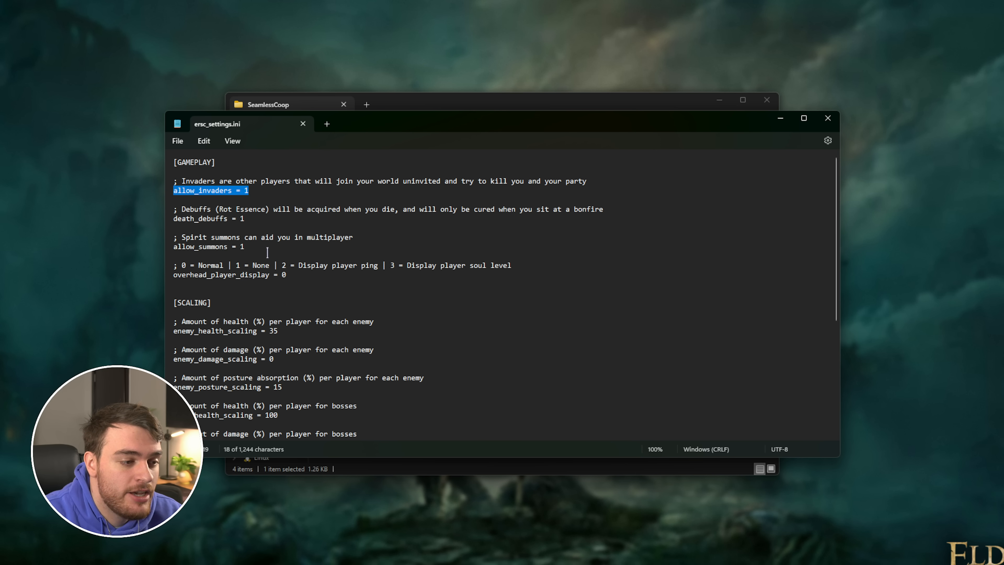
pyautogui.scroll(-3)
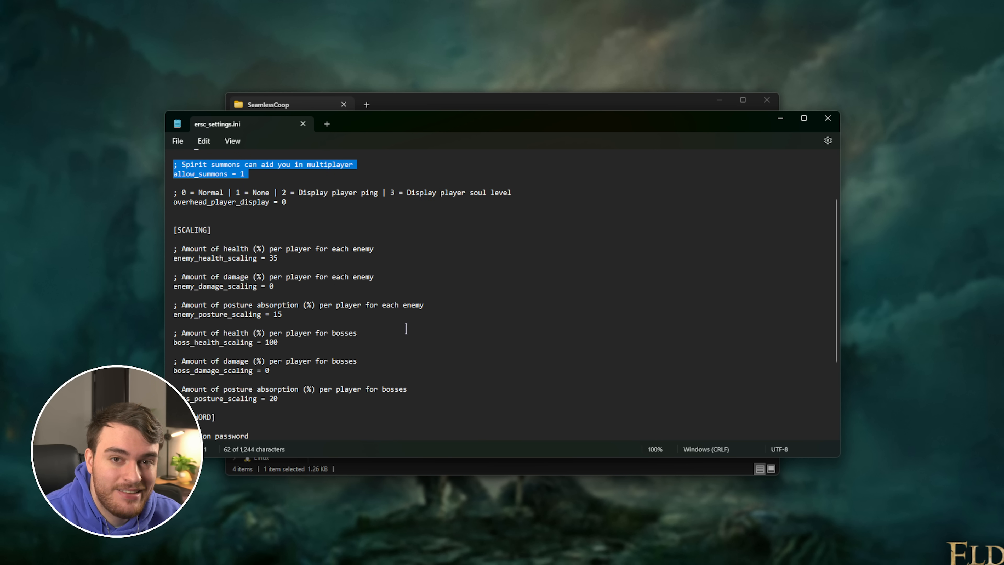
pyautogui.scroll(-3)
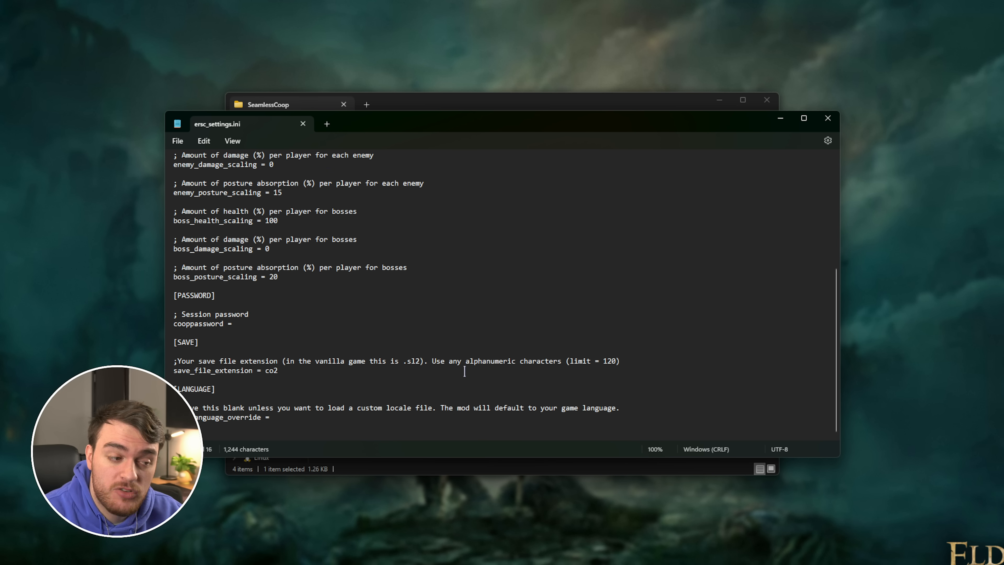
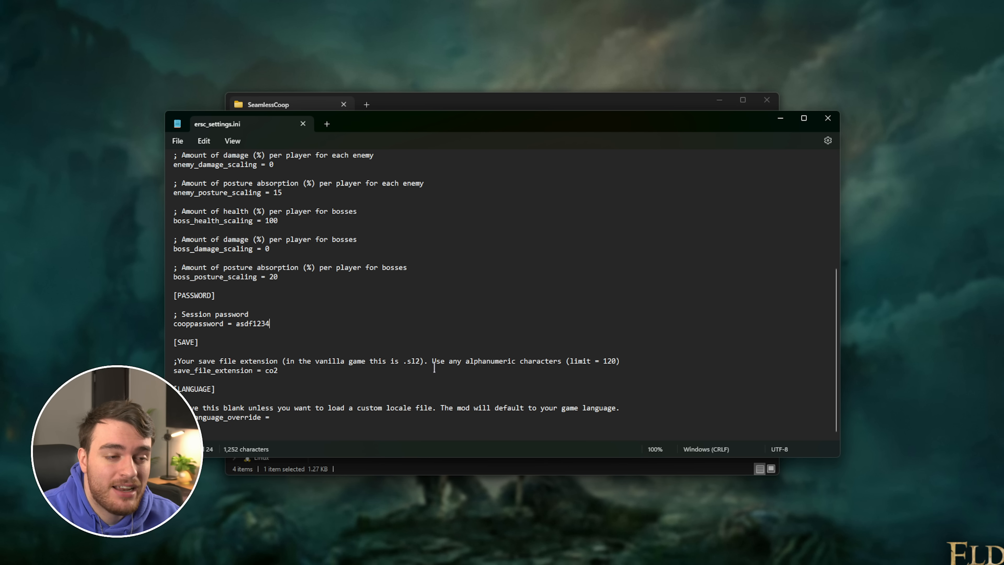
pyautogui.moveTo(794, 203)
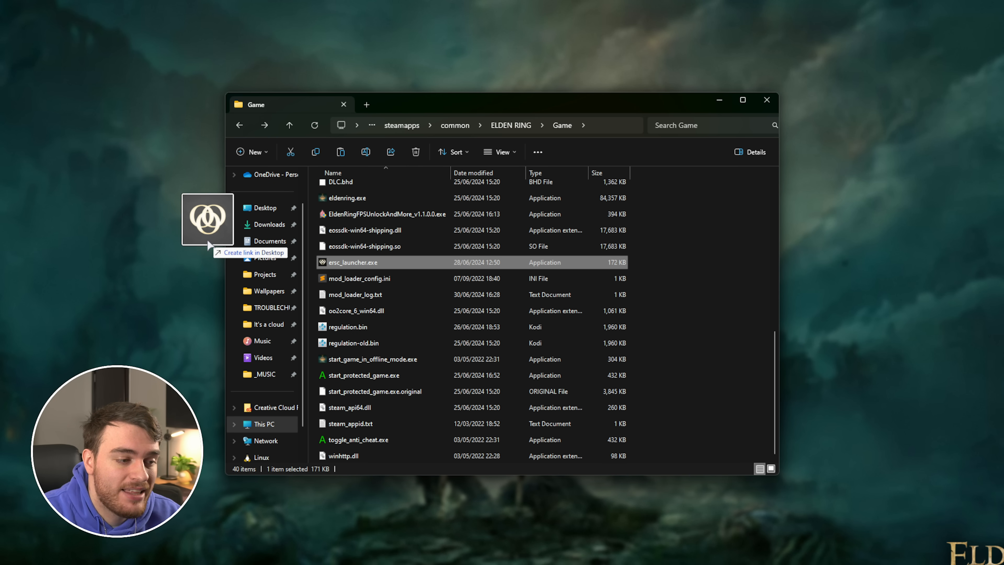
# Create a desktop shortcut to ersc_launcher.exe named 'Elden Ring Coop'.
pyautogui.click(256, 251)
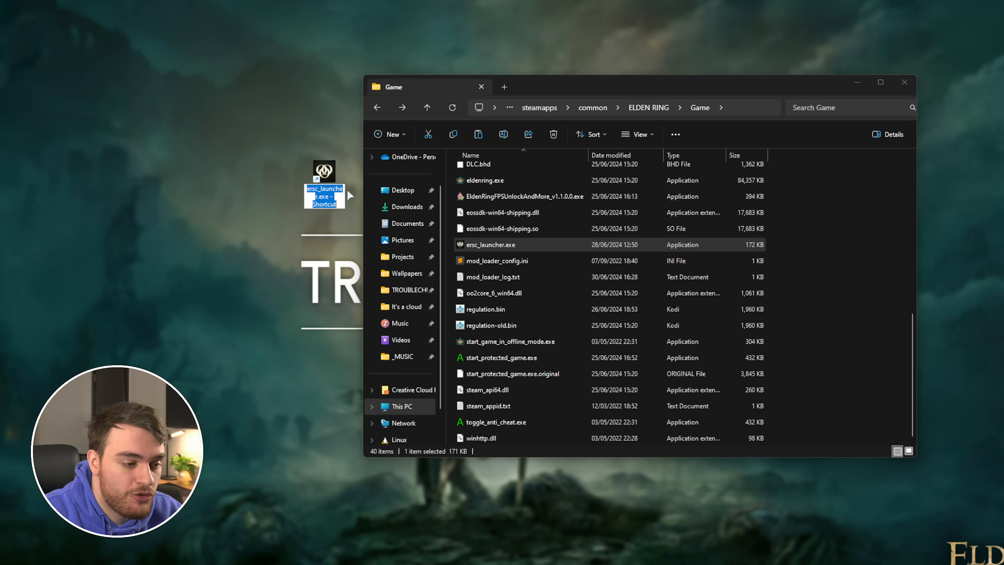
pyautogui.write('Elden Ring Coop')
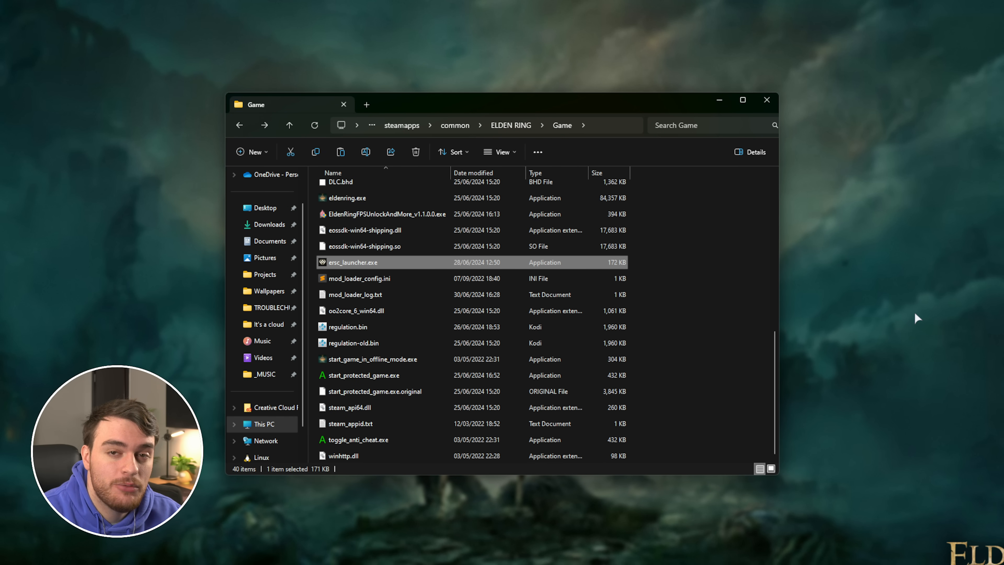
pyautogui.moveTo(618, 132)
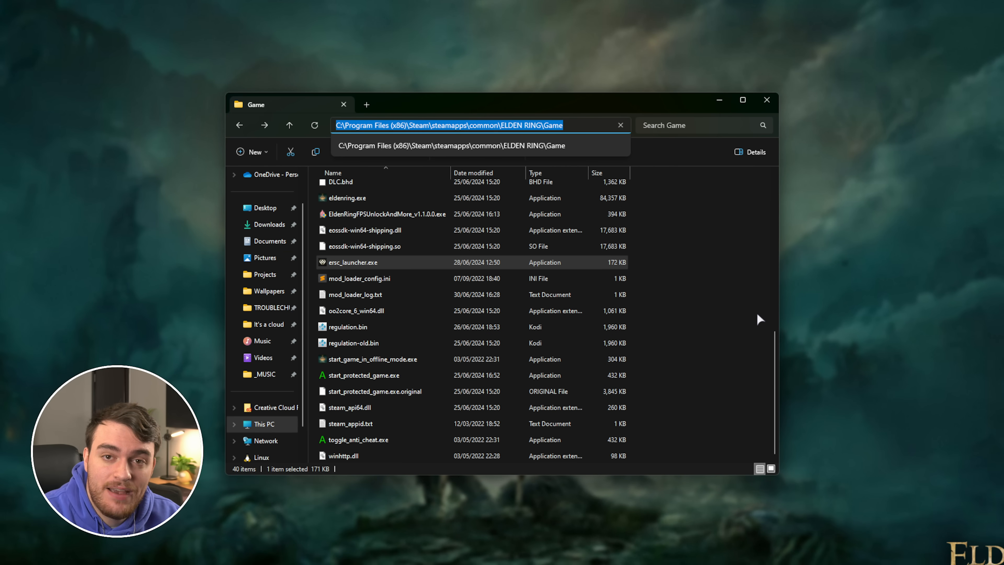
# Go to the %AppData%\EldenRing Steam ID save folder.
pyautogui.write('%AppData%\\E')
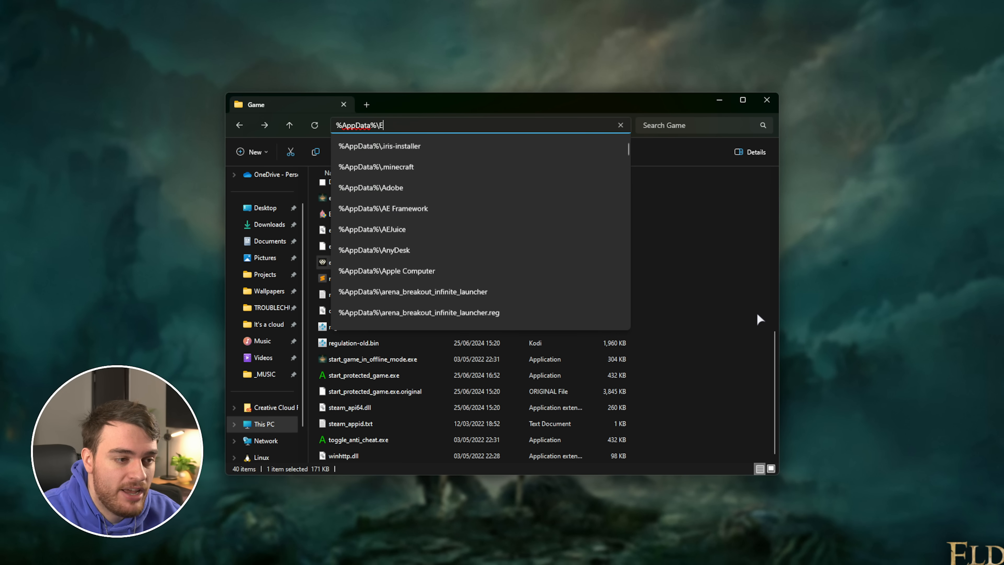
pyautogui.write('ldenRing')
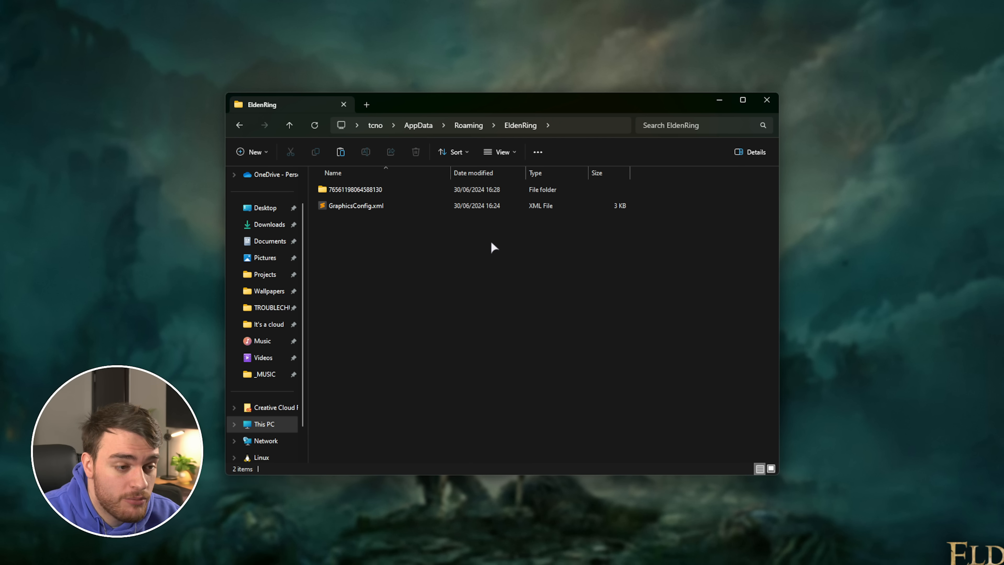
pyautogui.moveTo(383, 142)
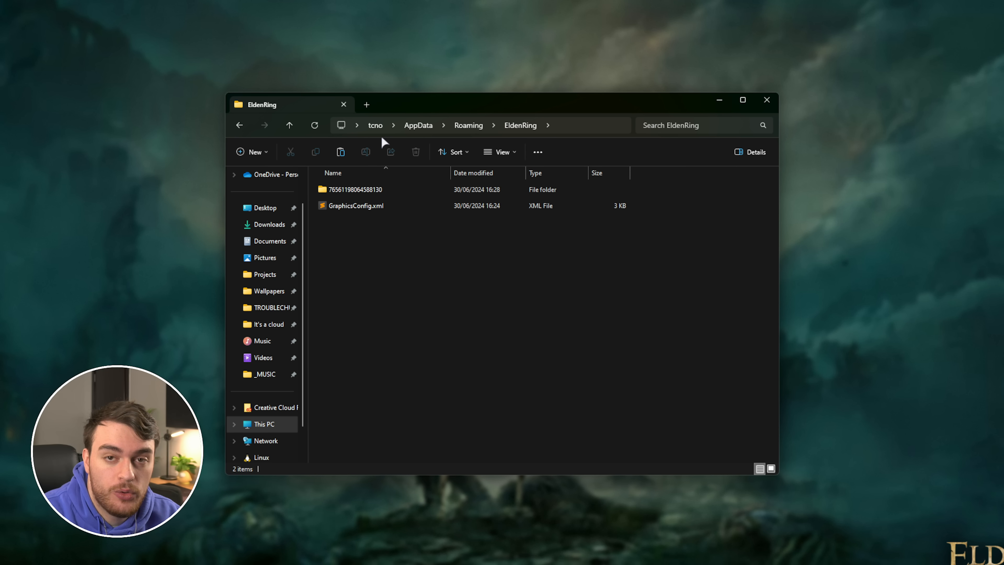
pyautogui.moveTo(522, 140)
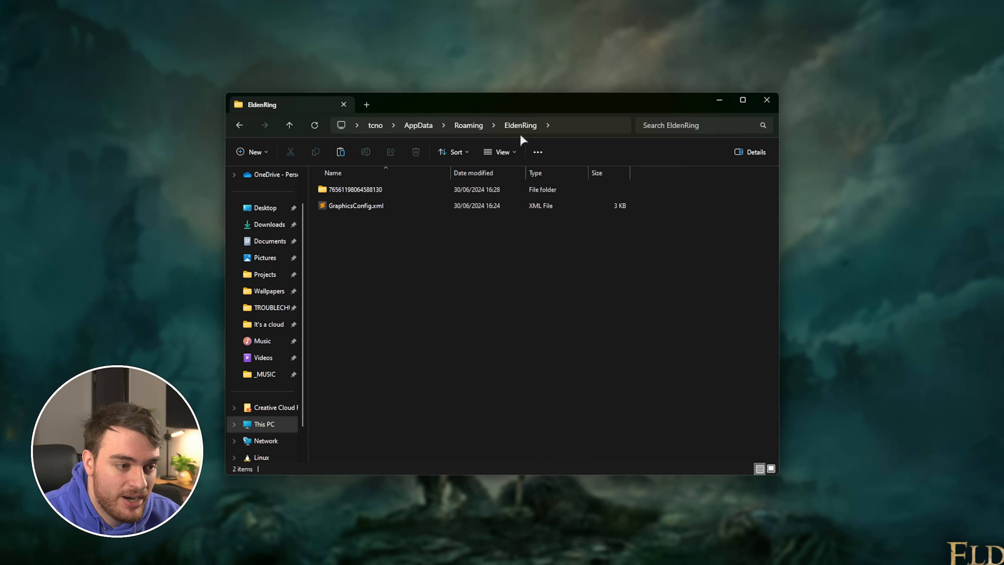
pyautogui.doubleClick(357, 189)
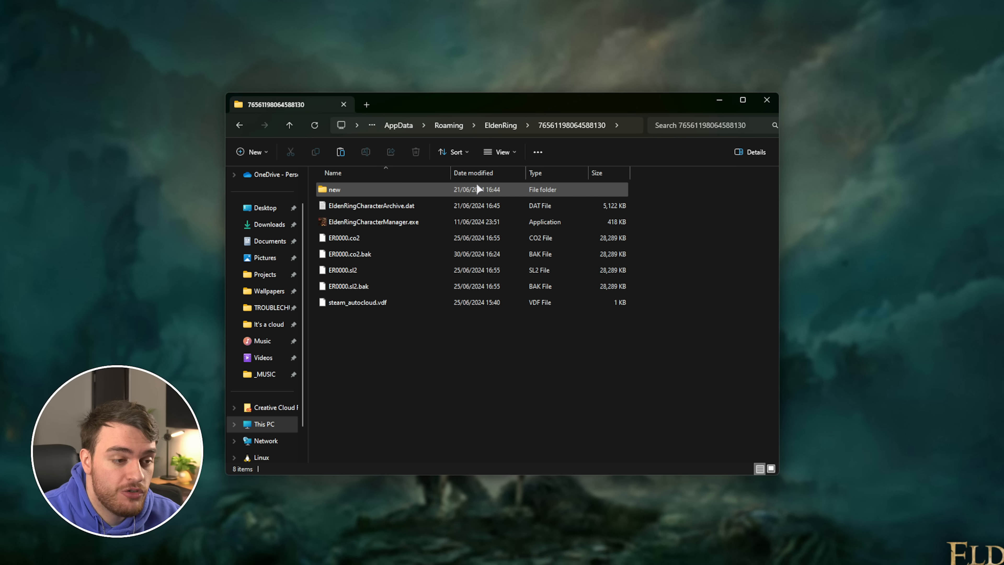
# Delete the old ER0000.co2 and its .bak, then copy ER0000.sl2 for renaming to .co2.
pyautogui.click(344, 237)
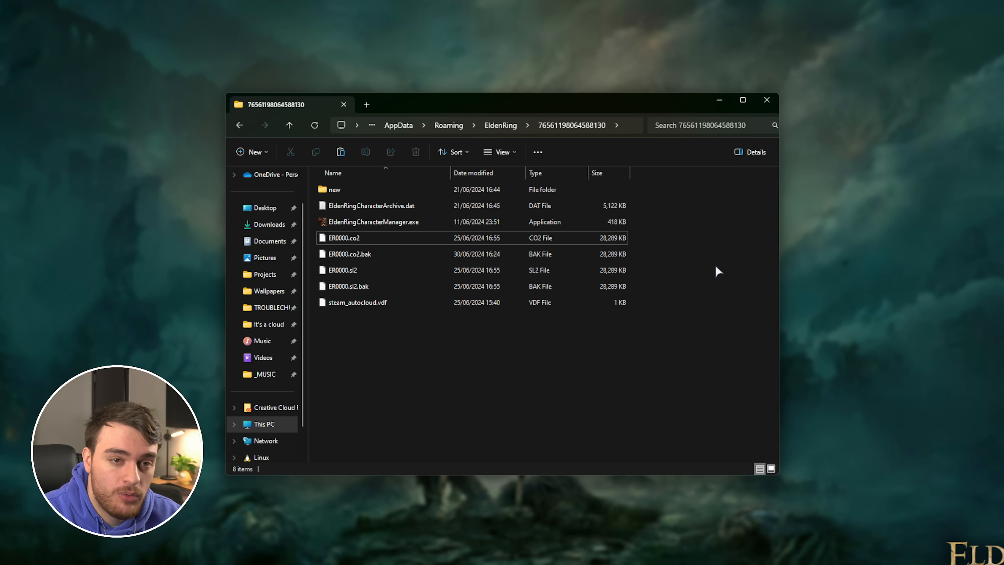
pyautogui.click(502, 152)
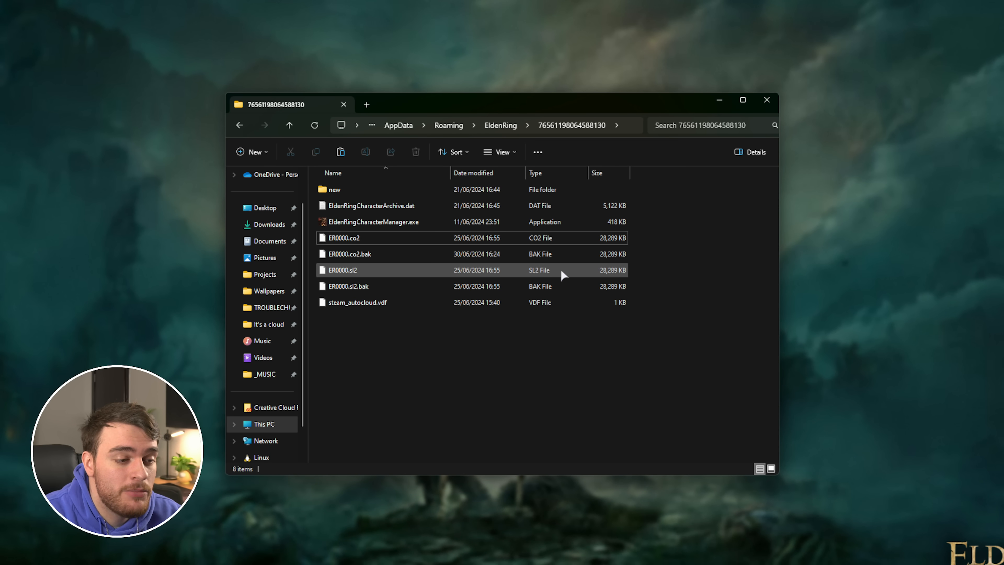
pyautogui.click(343, 270)
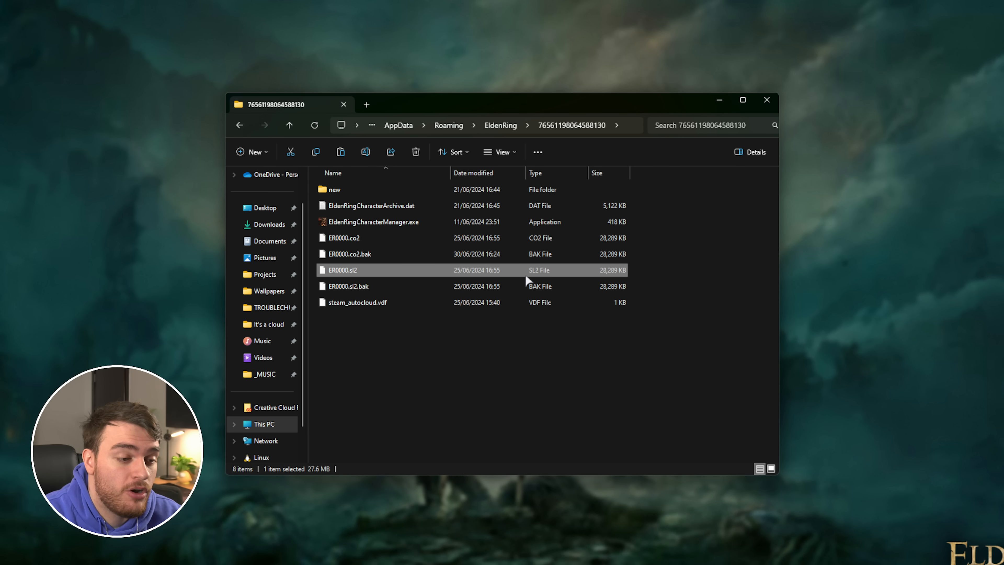
pyautogui.click(344, 237)
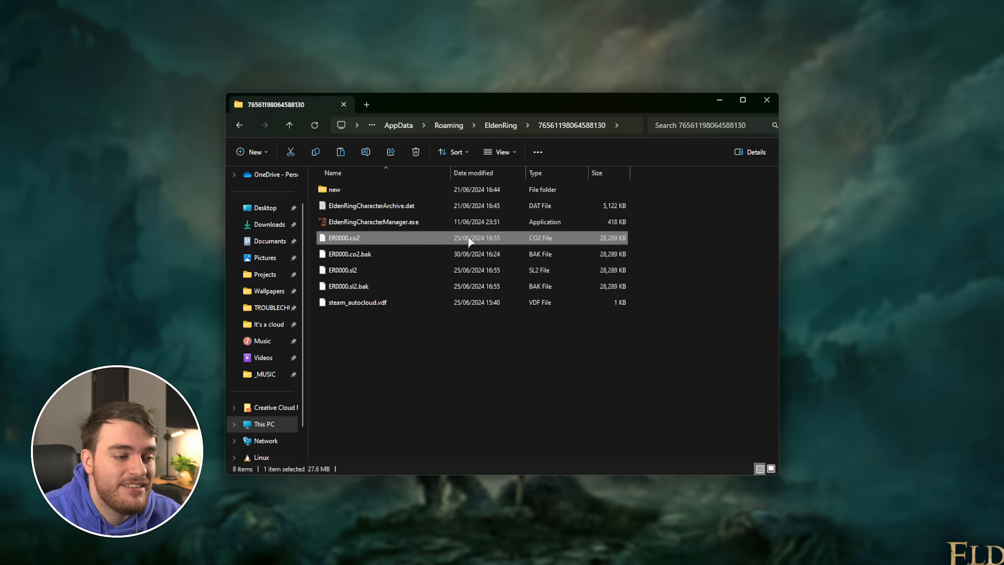
pyautogui.moveTo(478, 320)
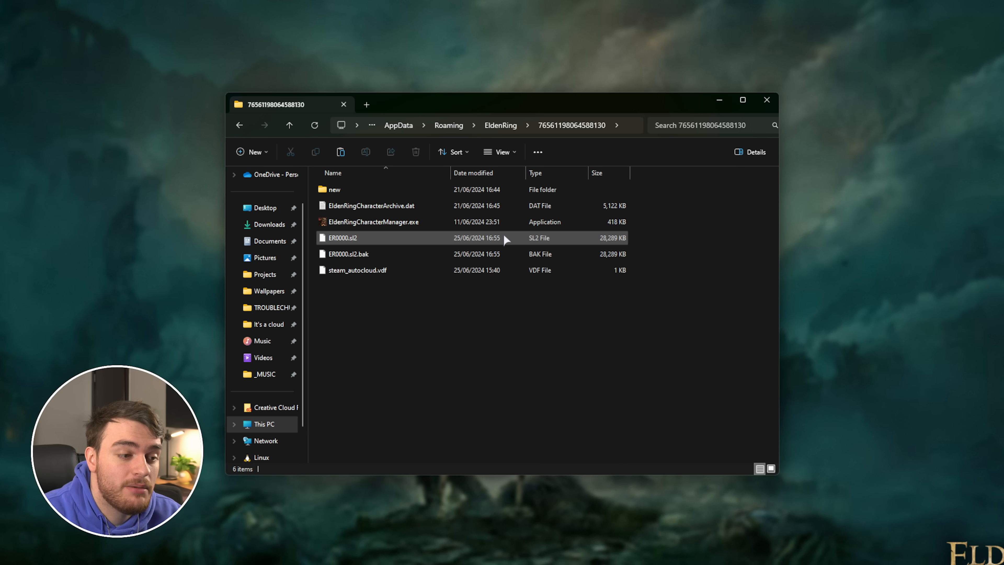
pyautogui.click(343, 237)
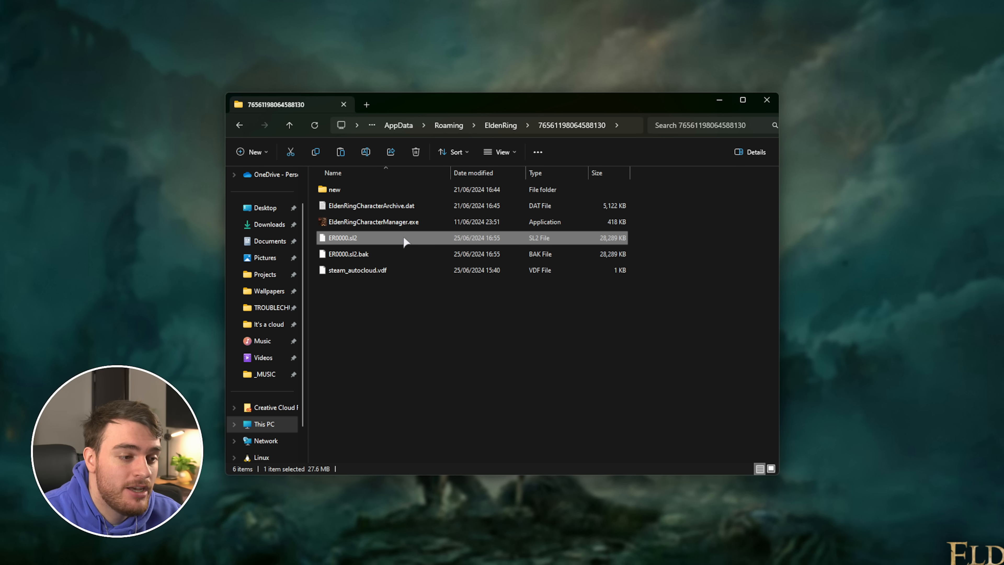
pyautogui.moveTo(385, 223)
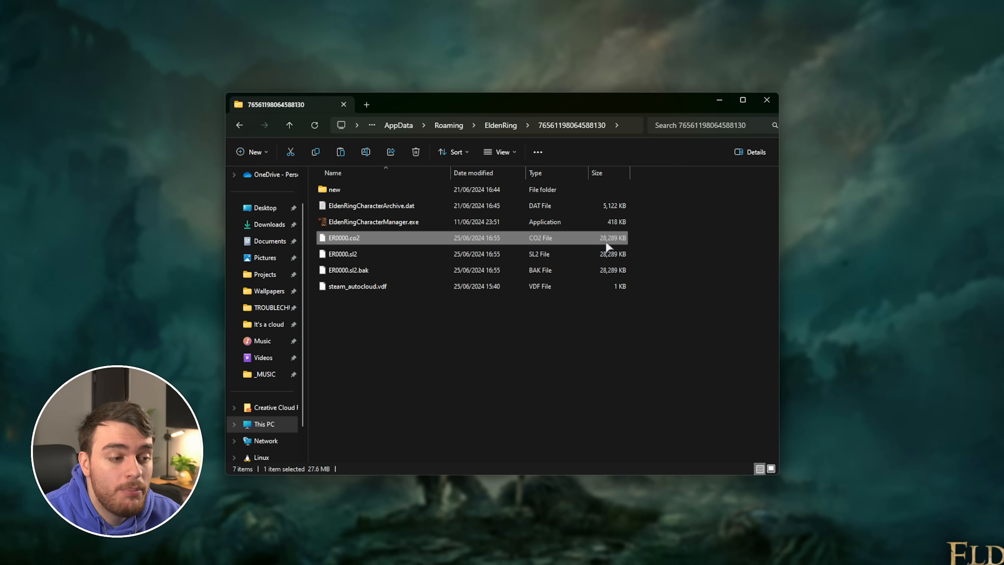
pyautogui.moveTo(491, 242)
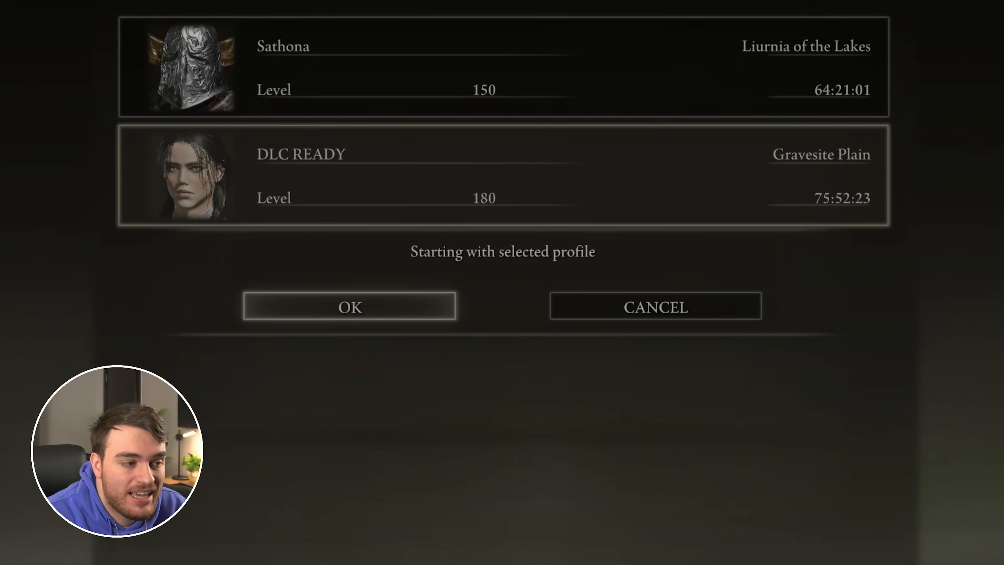
# Load the DLC READY character, walk into the world and view the inventory's Tiny Great Pot.
pyautogui.click(350, 306)
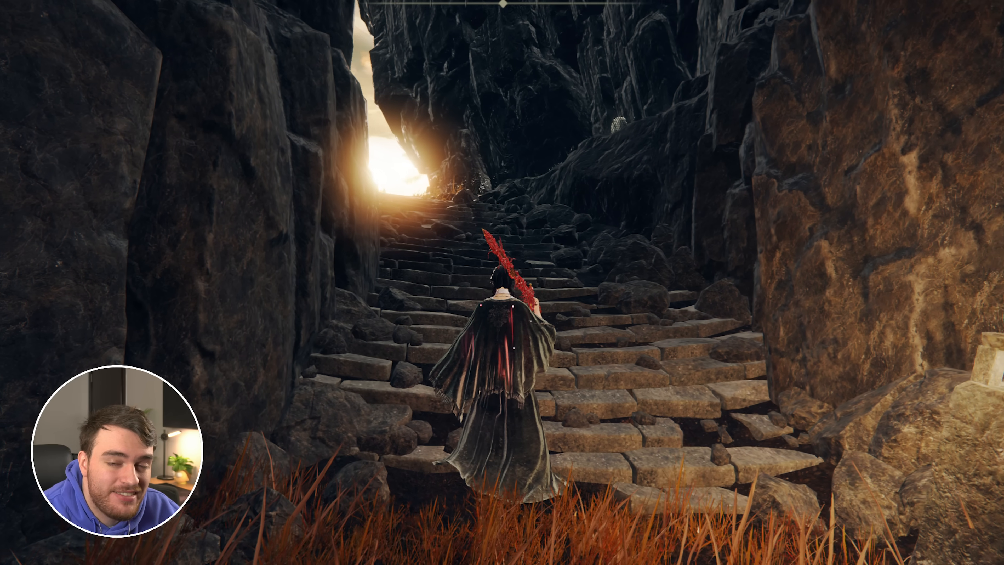
pyautogui.press('w')
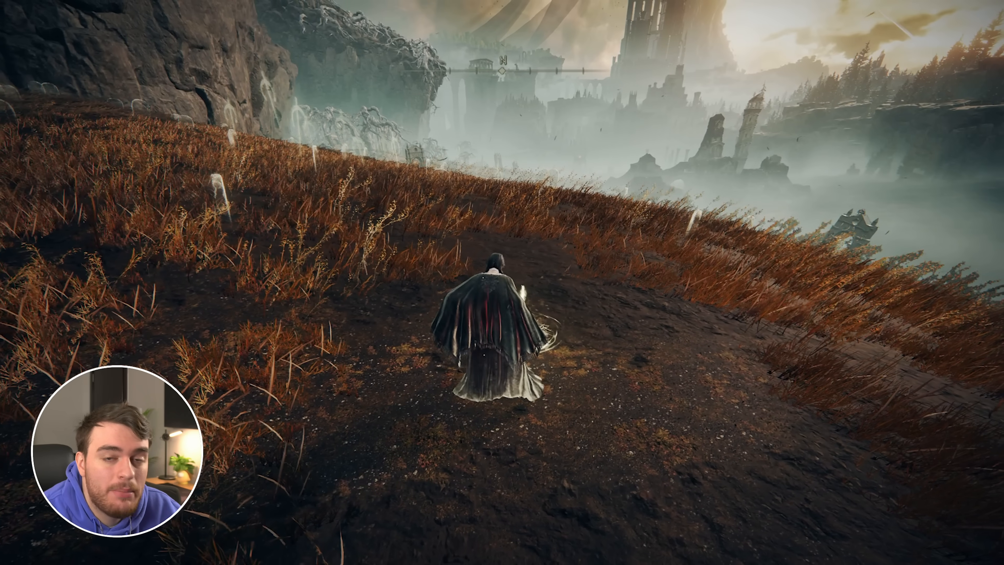
pyautogui.press('Escape')
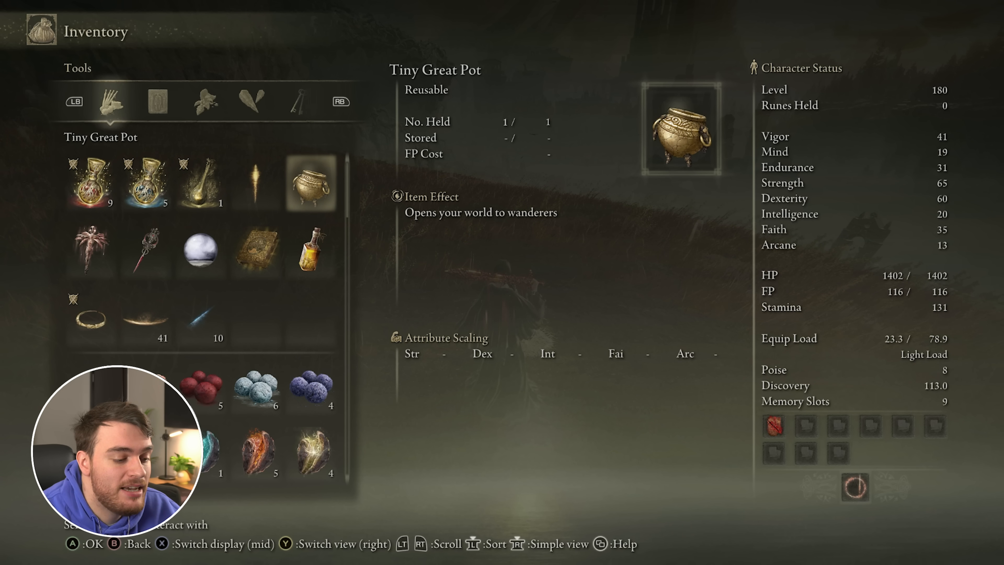
pyautogui.press('B')
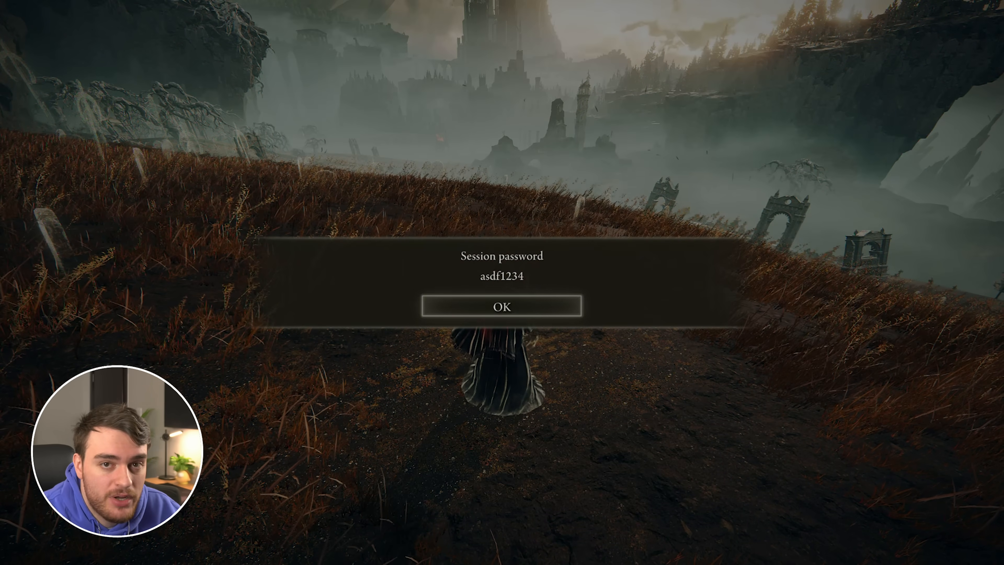
pyautogui.click(501, 305)
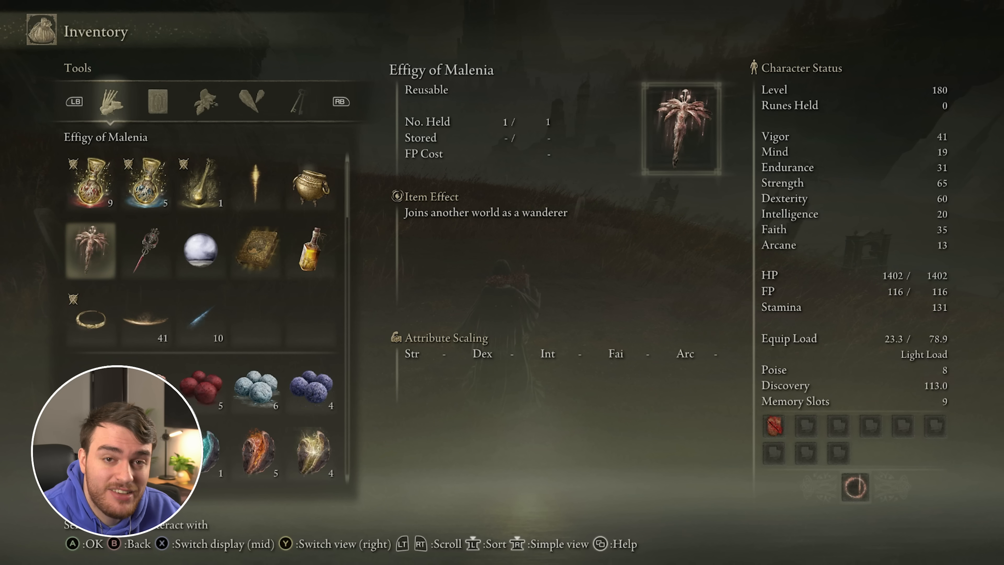
# Inspect the Challenger's Lynchpin and Effigy of Malenia items, then return to the world.
pyautogui.click(90, 250)
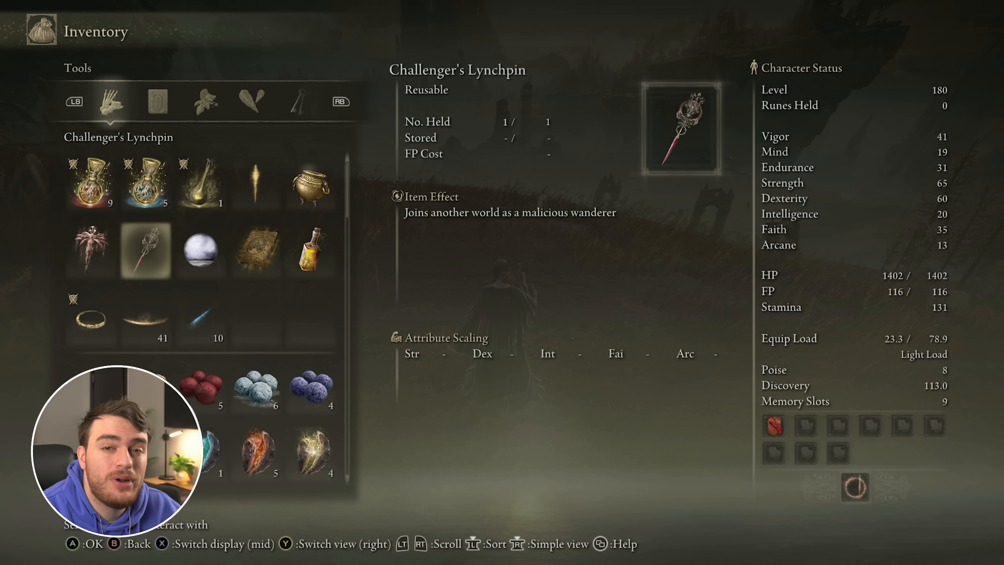
pyautogui.click(146, 251)
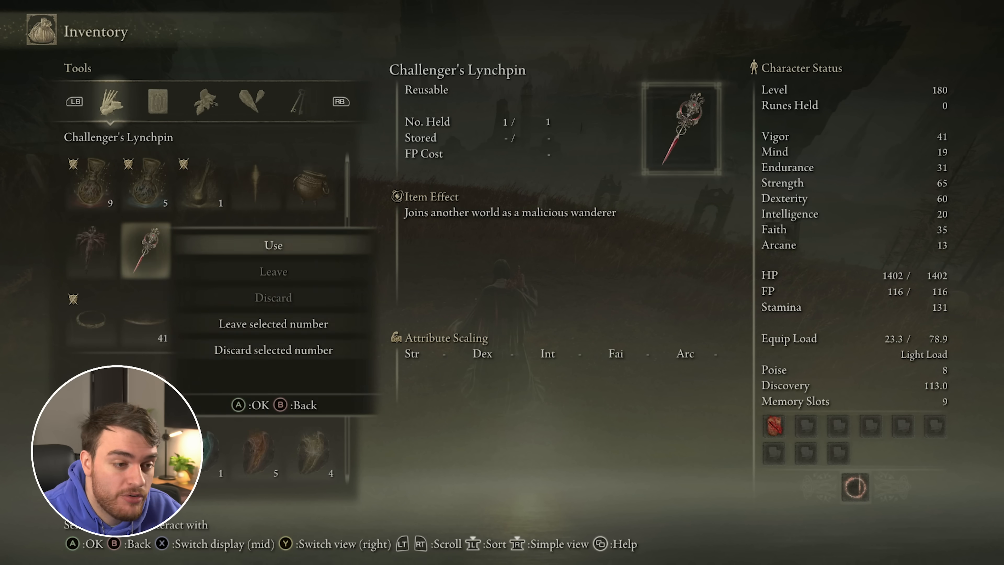
pyautogui.click(273, 245)
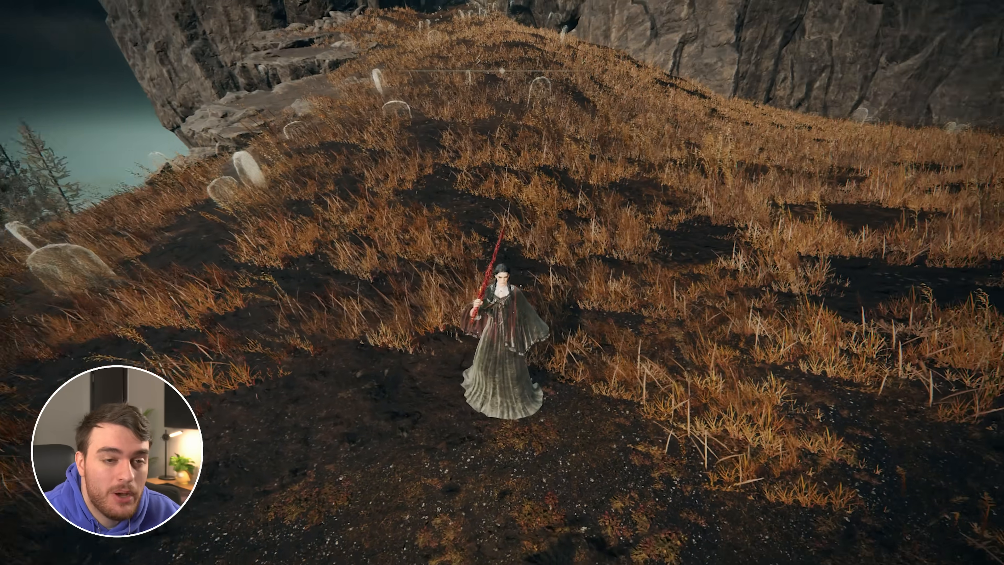